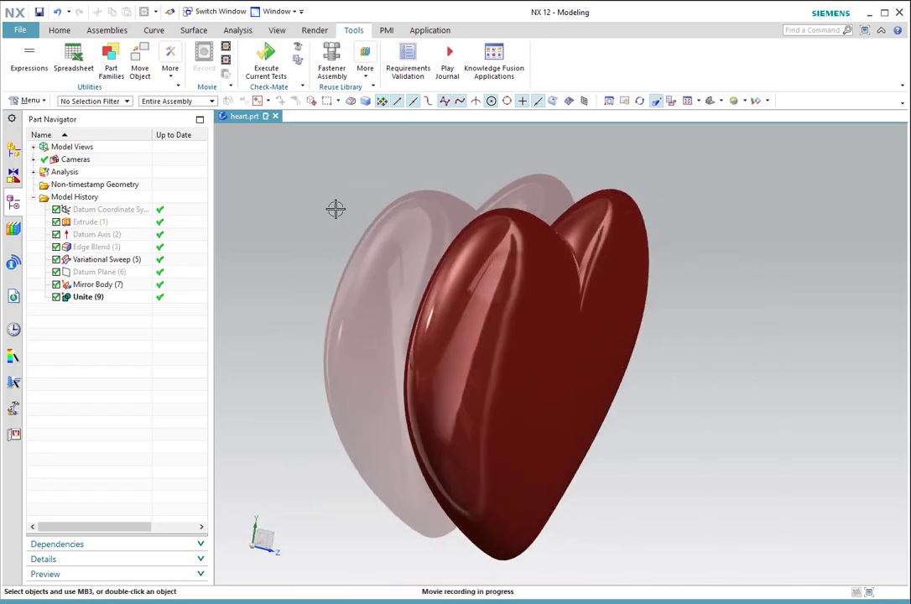
# Make the Datum Coordinate System the current feature, rolling the heart's history back to empty.
pyautogui.moveTo(336, 208); pyautogui.dragTo(315, 177)
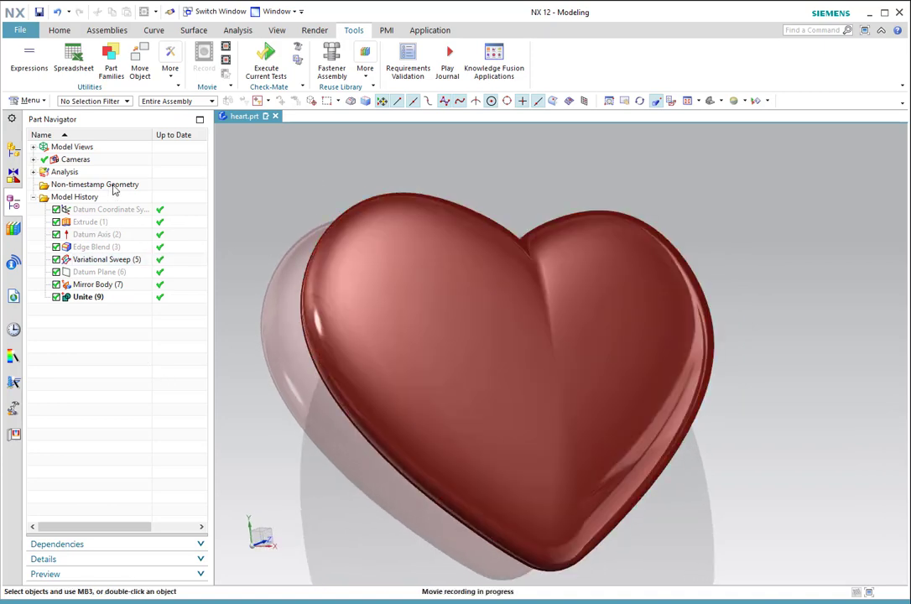
pyautogui.rightClick(104, 208)
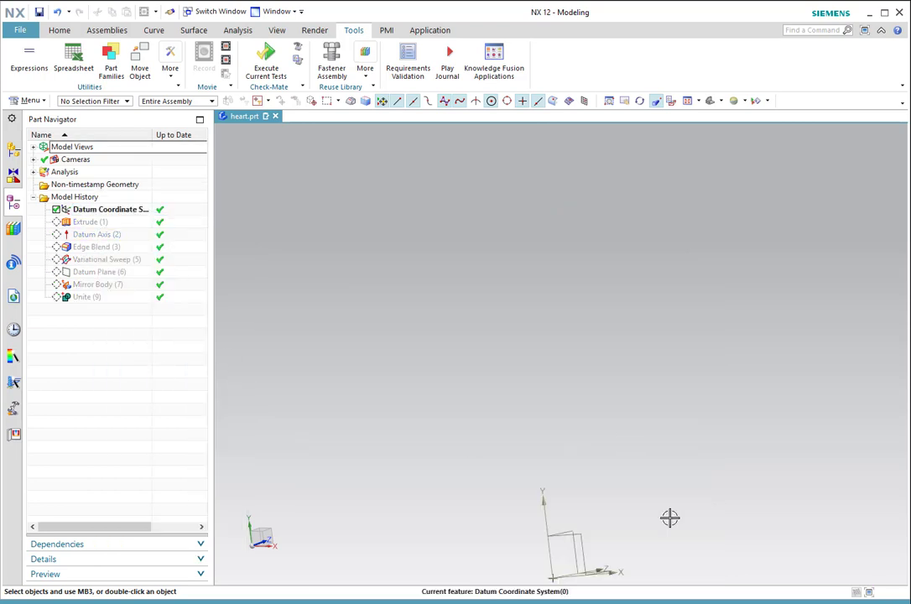
# Make Extrude (1) the current feature so the flat heart slab reappears.
pyautogui.moveTo(669, 517); pyautogui.dragTo(640, 411)
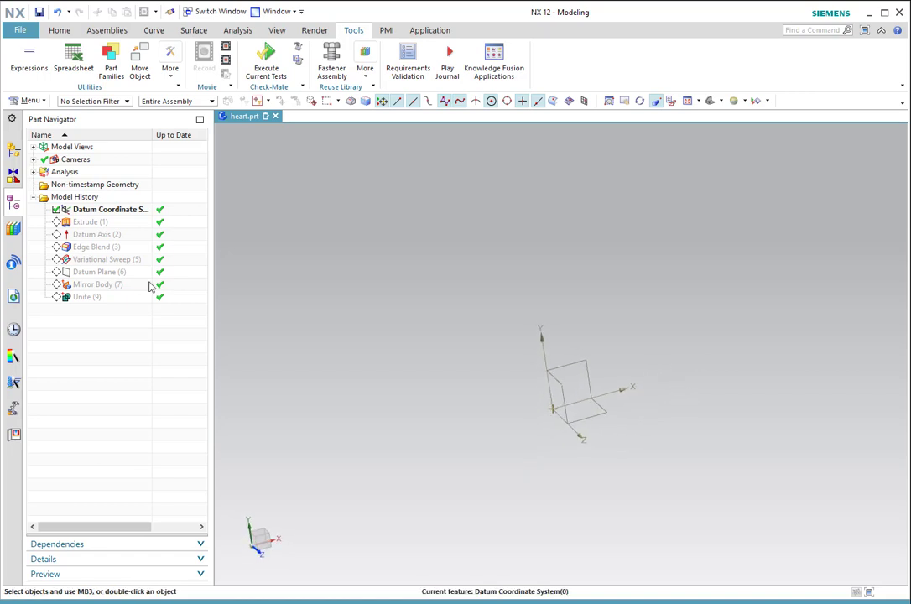
pyautogui.click(91, 221)
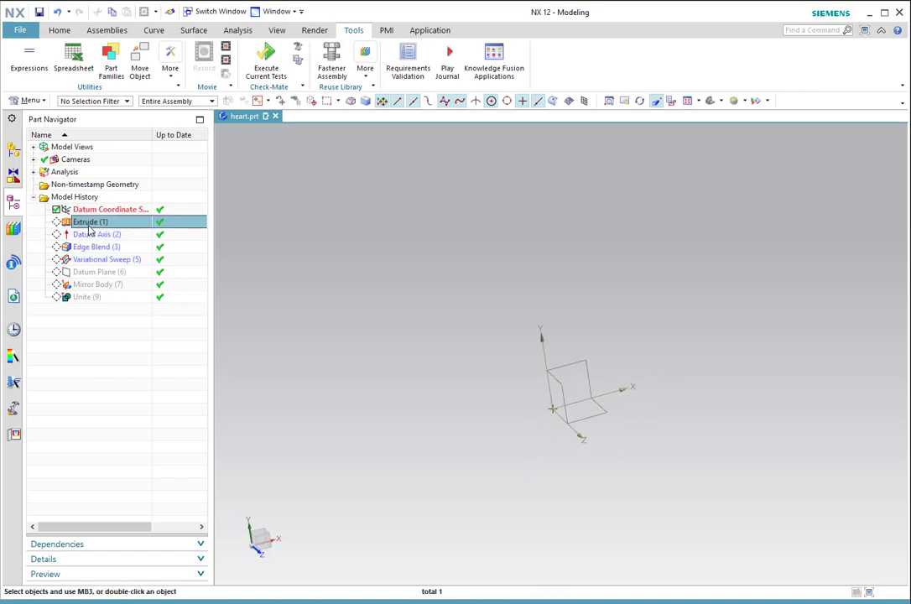
pyautogui.rightClick(91, 222)
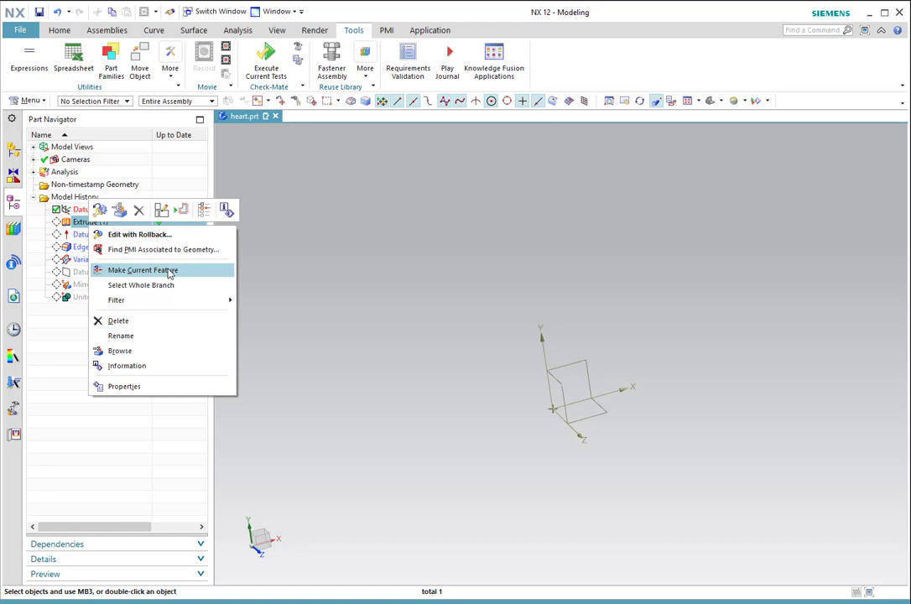
pyautogui.click(141, 269)
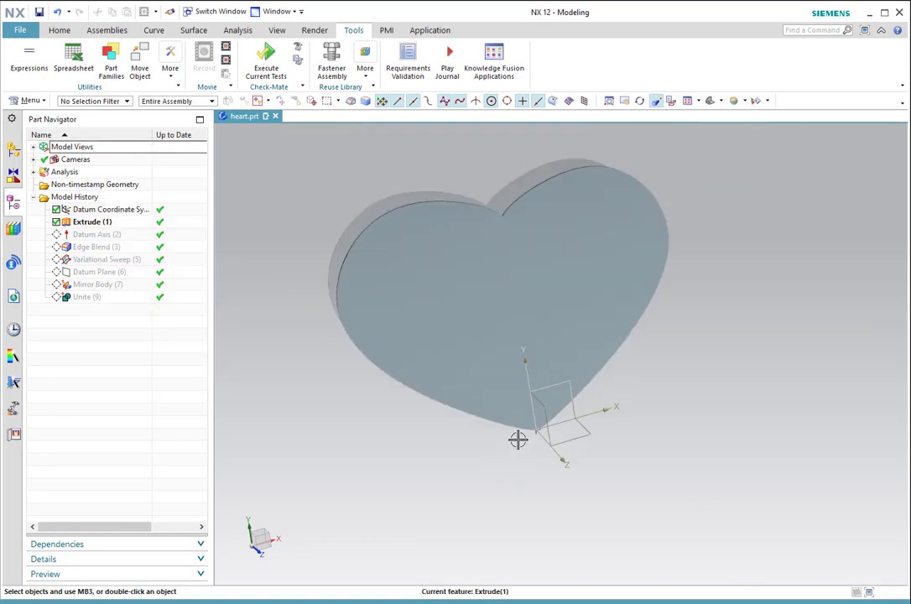
# Orbit the heart slab to inspect its outline and thickness from above.
pyautogui.moveTo(517, 439); pyautogui.dragTo(605, 456)
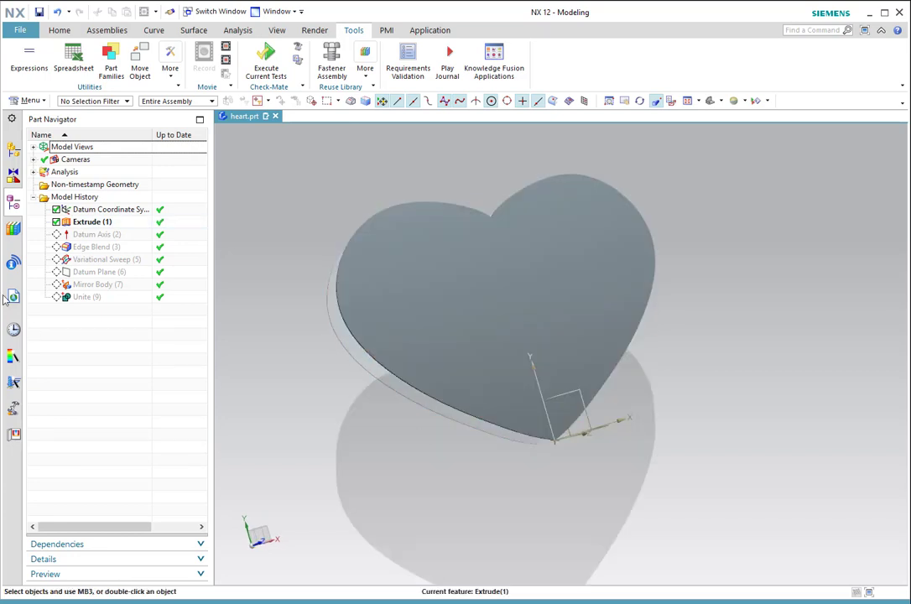
pyautogui.rightClick(88, 221)
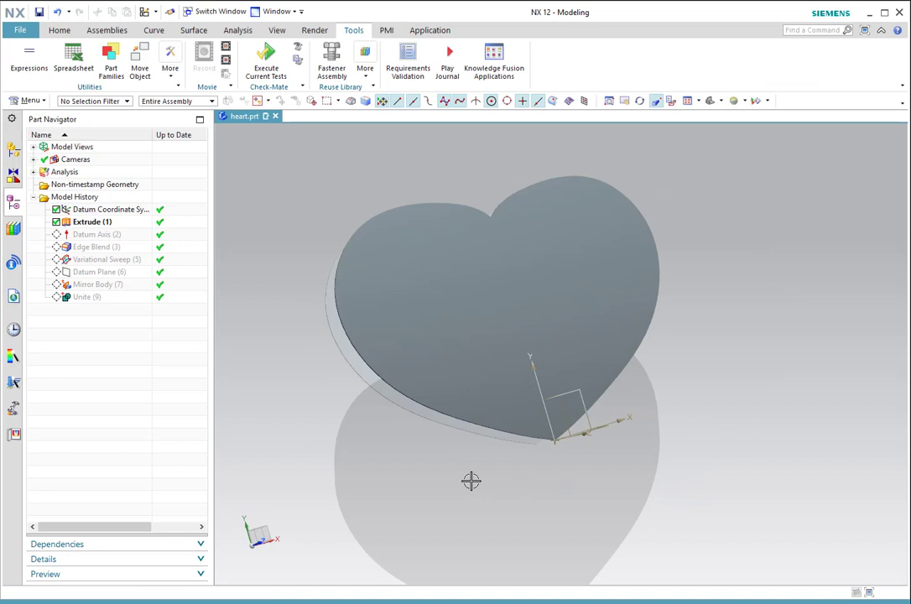
pyautogui.moveTo(470, 480); pyautogui.dragTo(473, 468)
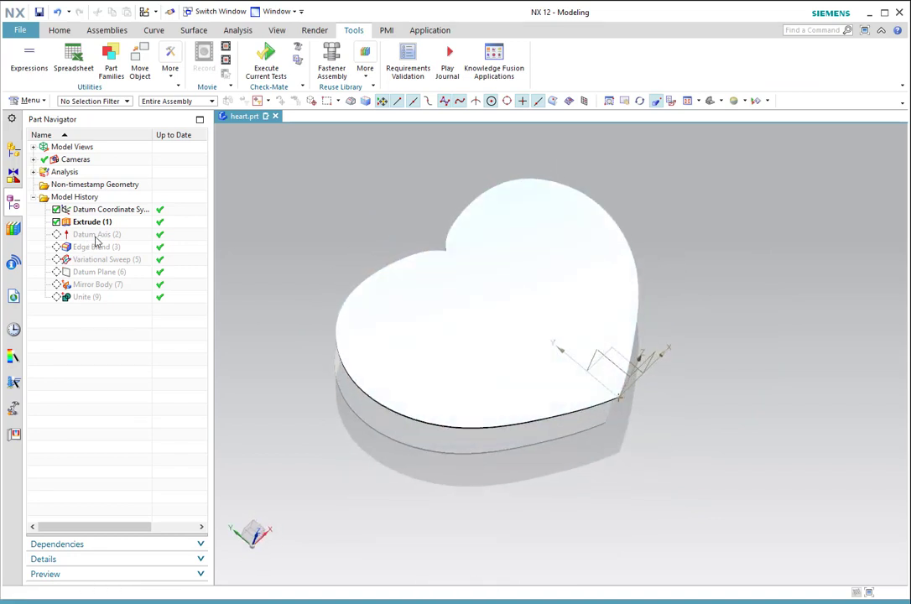
# Make Datum Axis (2) current, then bring up actions for Edge Blend (3).
pyautogui.rightClick(92, 235)
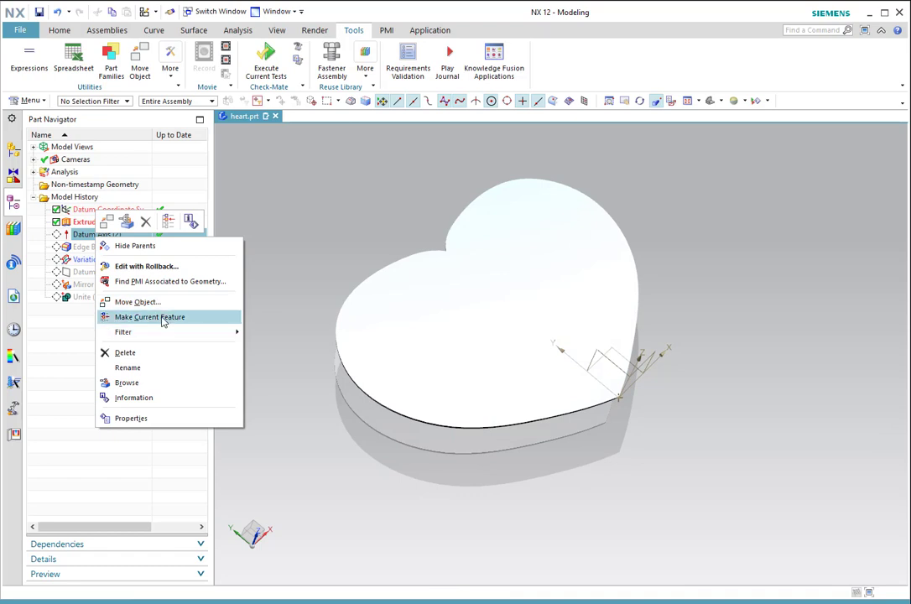
pyautogui.click(149, 316)
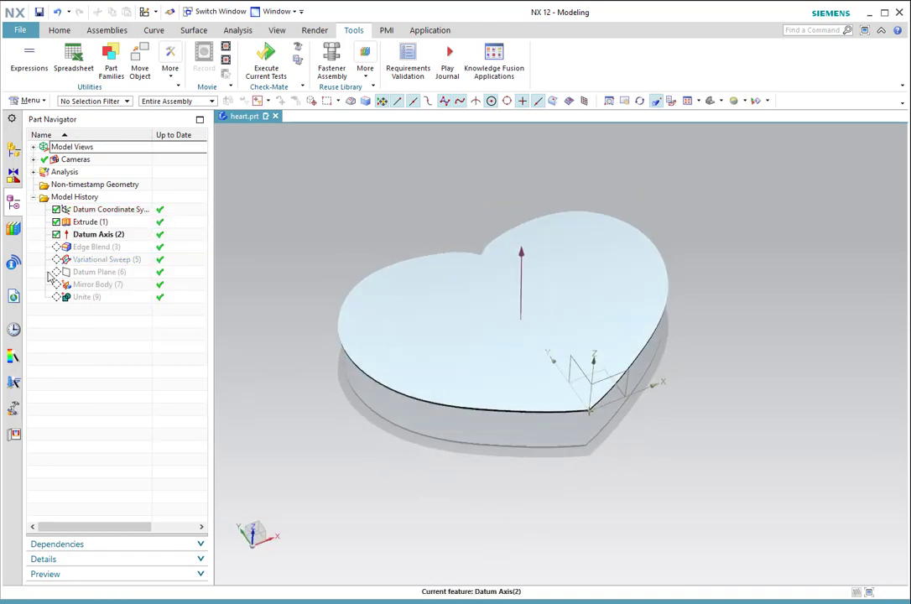
pyautogui.rightClick(107, 259)
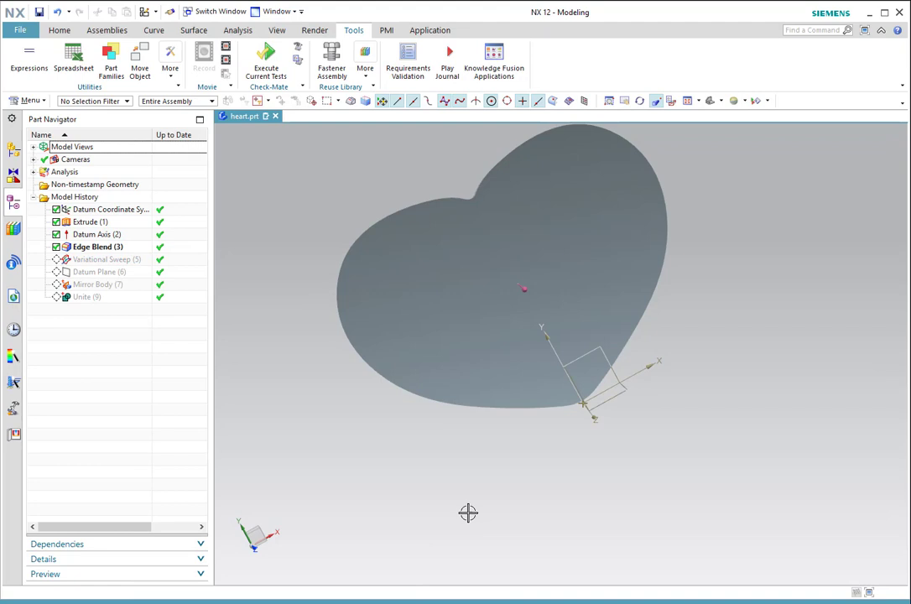
pyautogui.moveTo(708, 505)
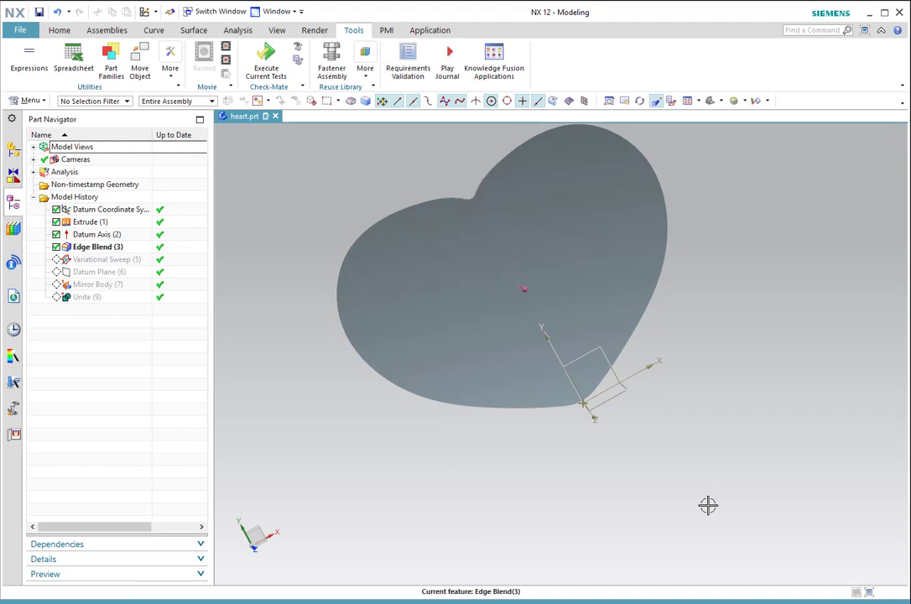
# Make Variational Sweep (5) the current feature, restoring the inflated red dome on the slab.
pyautogui.click(107, 259)
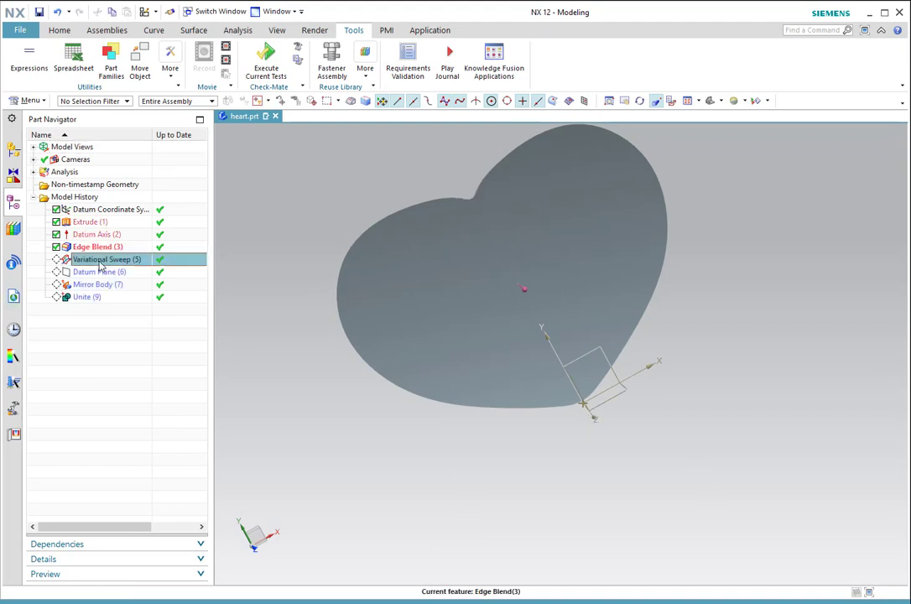
pyautogui.rightClick(107, 259)
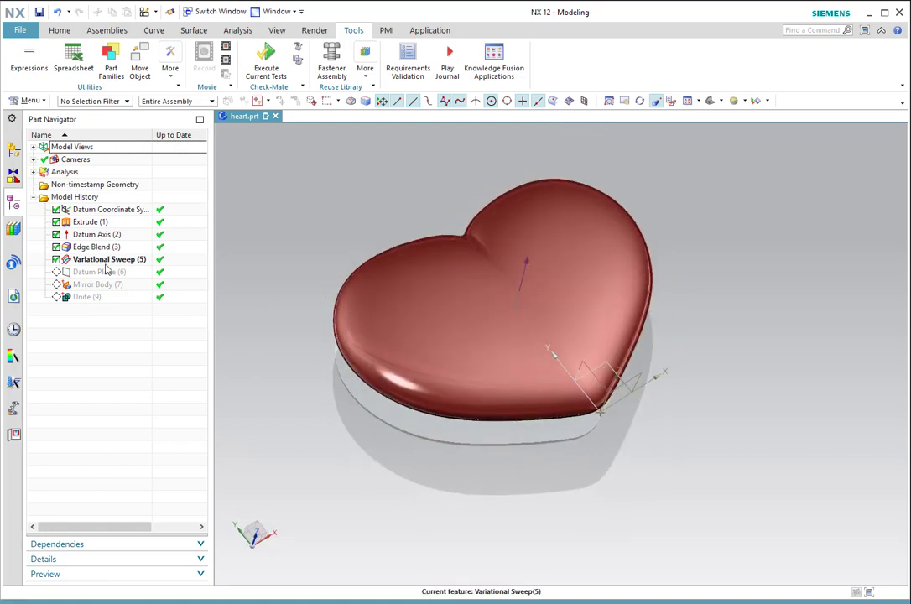
pyautogui.rightClick(109, 259)
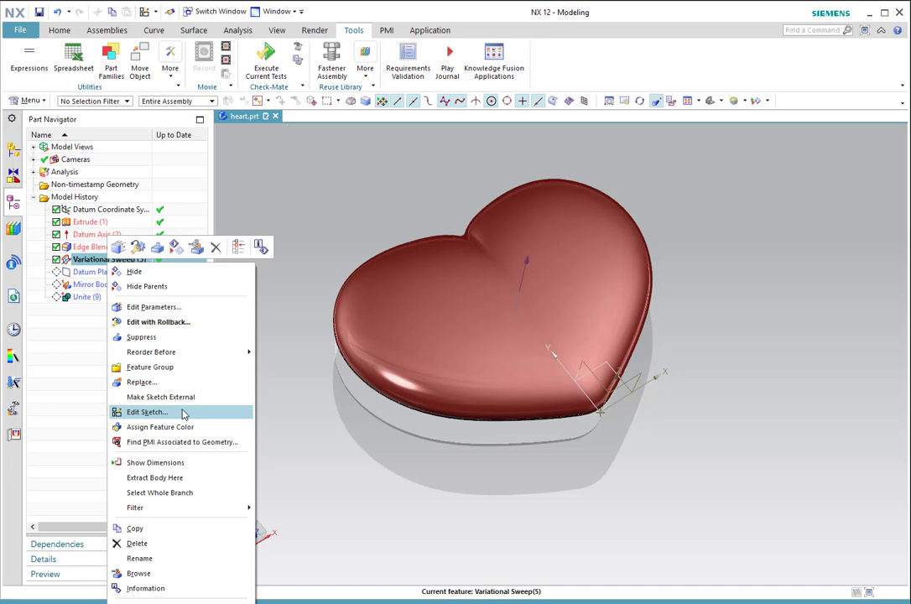
# Edit the sweep's section sketch and bring up its Reattach Sketch settings on the edge path.
pyautogui.click(148, 413)
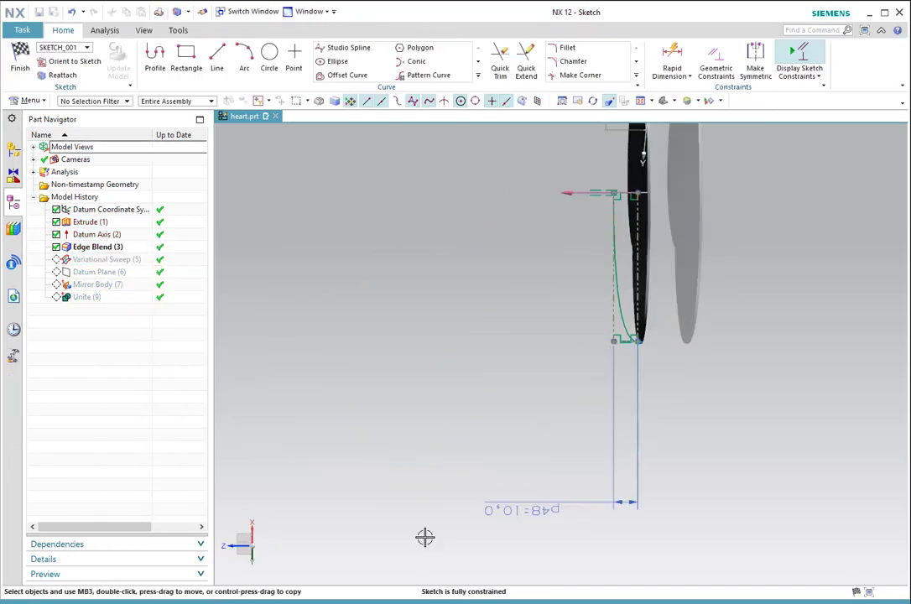
pyautogui.moveTo(424, 537); pyautogui.dragTo(510, 403)
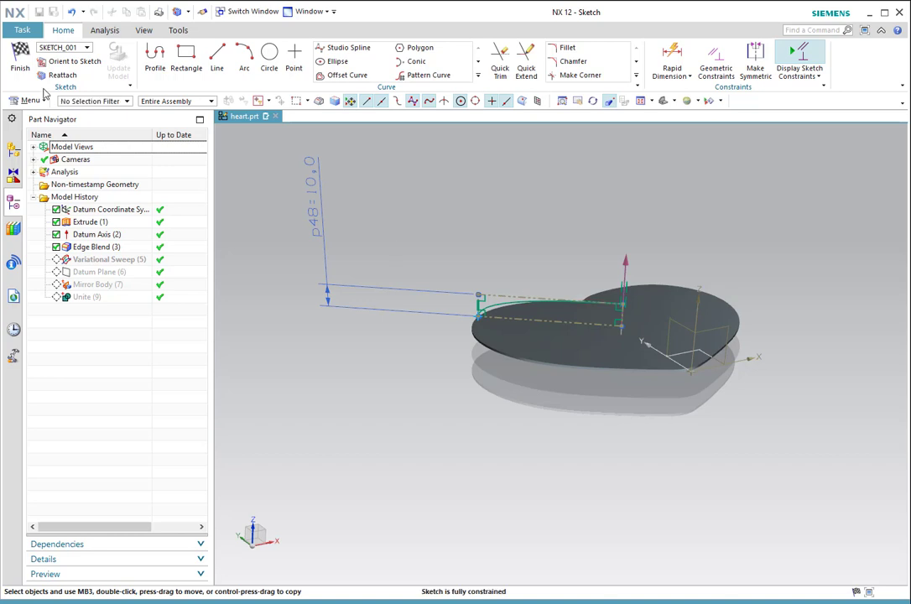
pyautogui.click(62, 74)
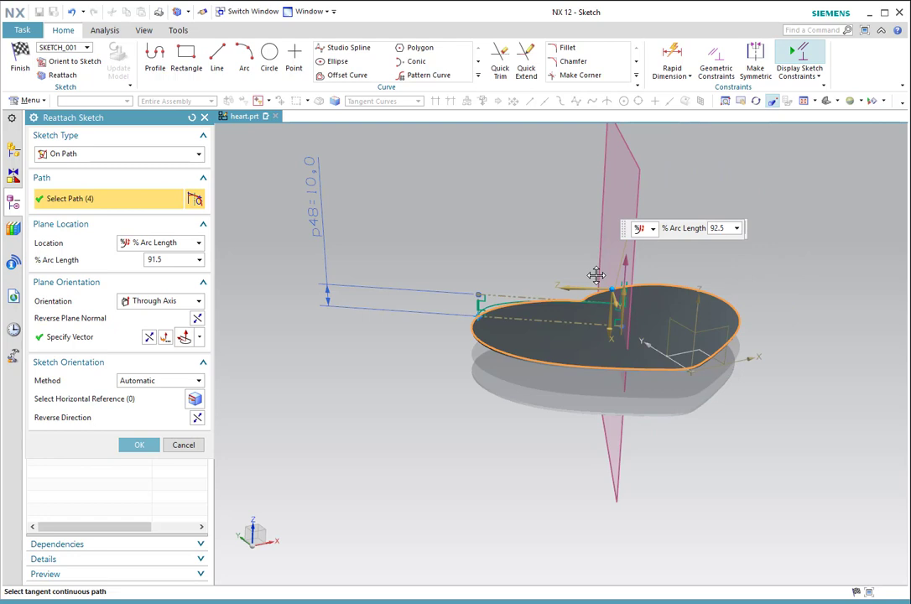
# Close the Reattach Sketch dialog and orbit to inspect the sketch plane at the slab's edge.
pyautogui.moveTo(596, 276); pyautogui.dragTo(497, 342)
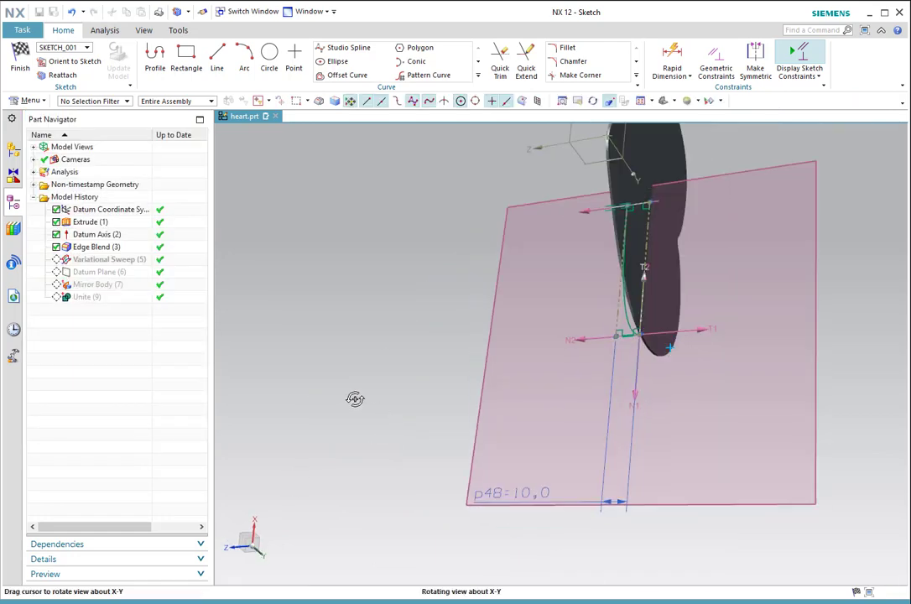
pyautogui.moveTo(356, 399); pyautogui.dragTo(390, 511)
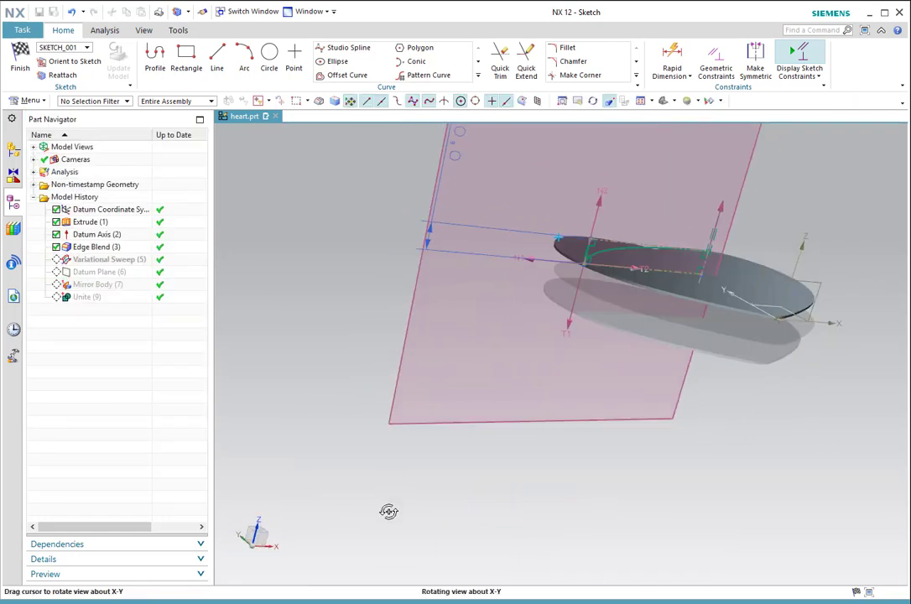
pyautogui.moveTo(389, 512); pyautogui.dragTo(404, 216)
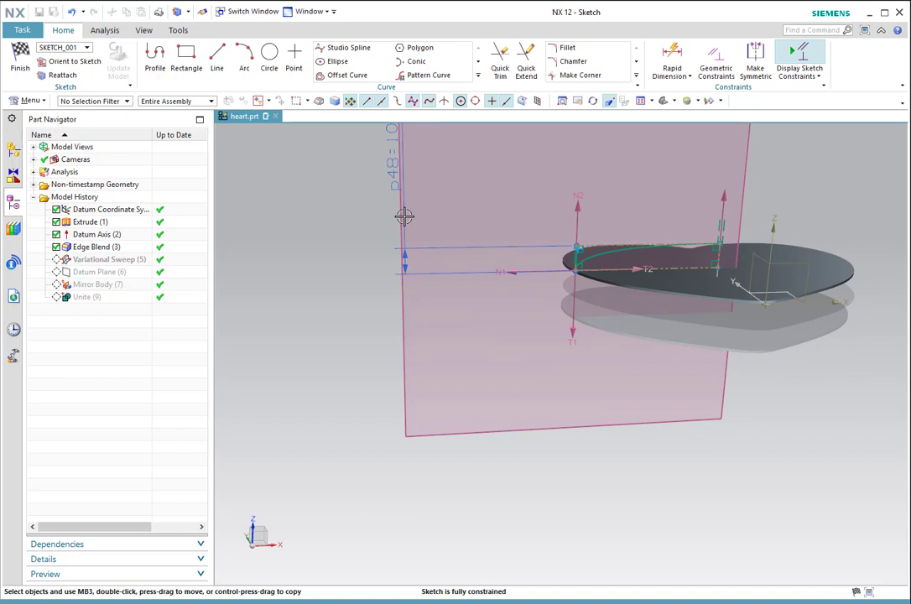
pyautogui.moveTo(426, 247)
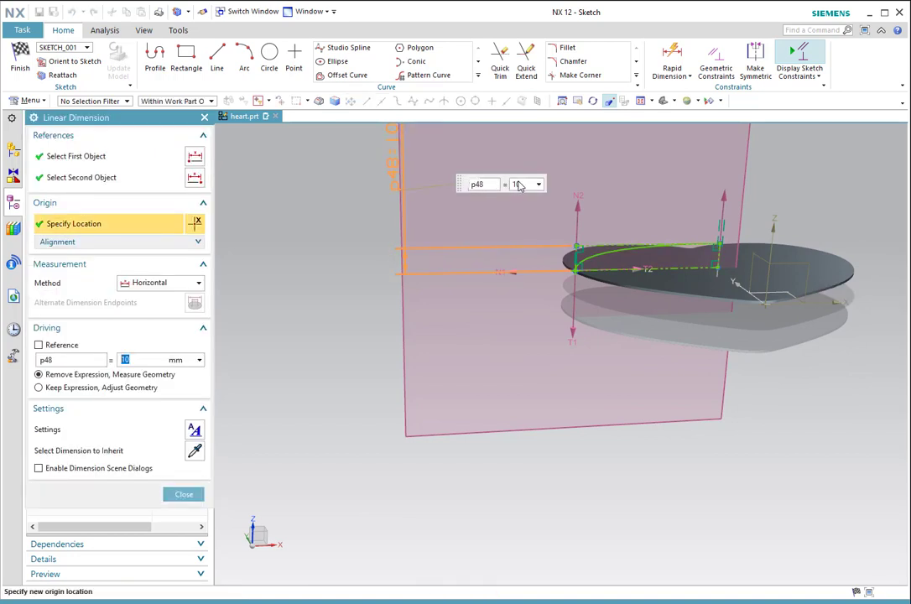
# Set linear dimension p48 to 15, finish the sketch and pick Datum Plane (6) in the history.
pyautogui.click(516, 183)
pyautogui.write('20')
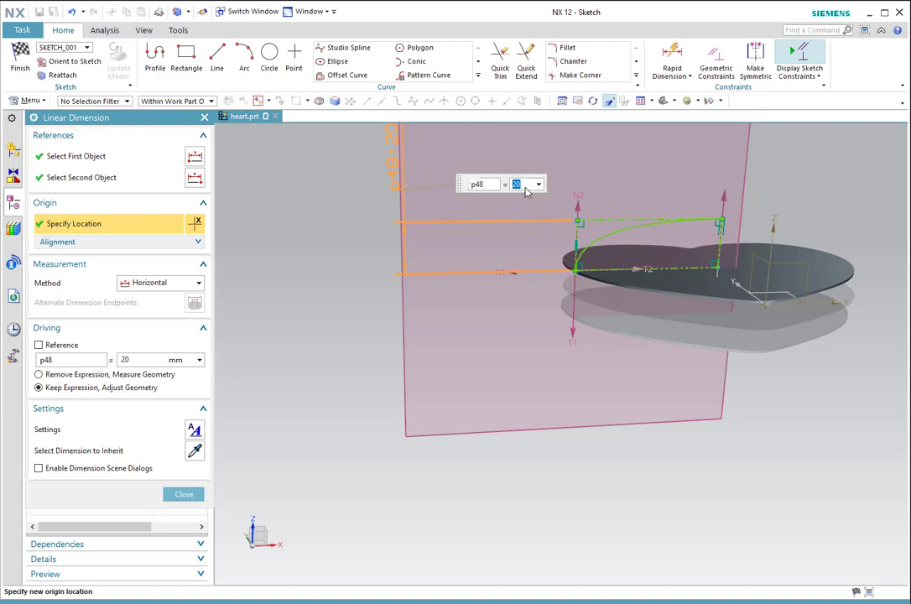
pyautogui.write('15')
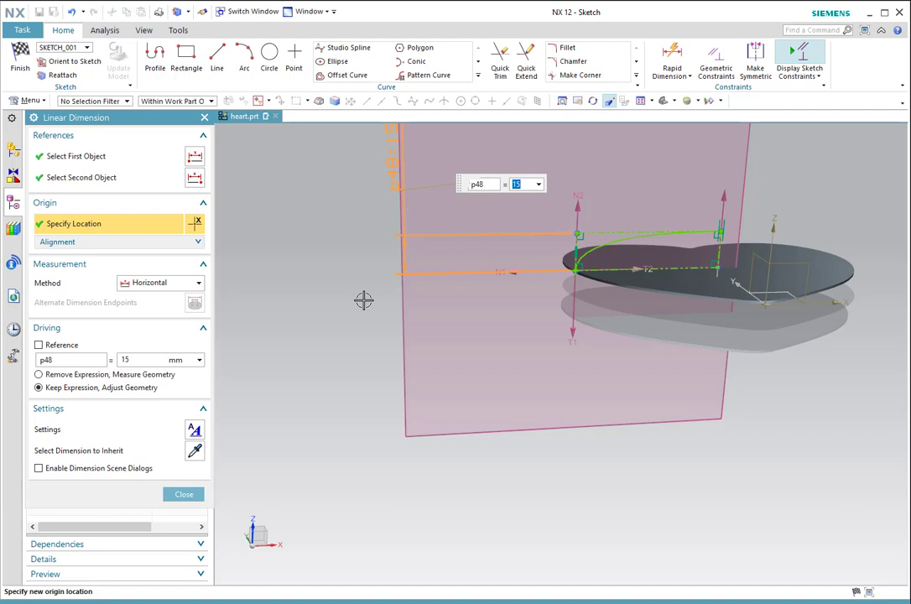
pyautogui.click(183, 493)
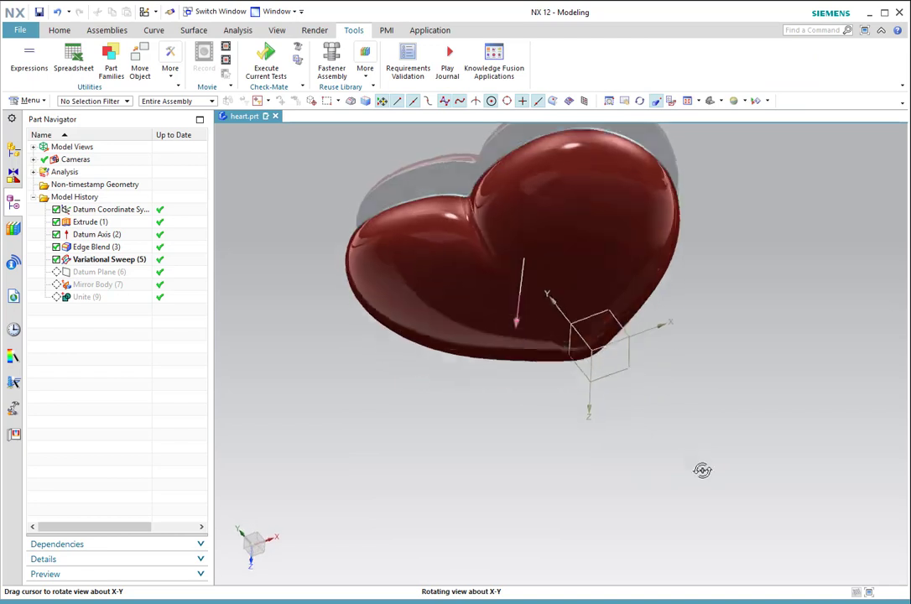
pyautogui.moveTo(703, 470); pyautogui.dragTo(722, 379)
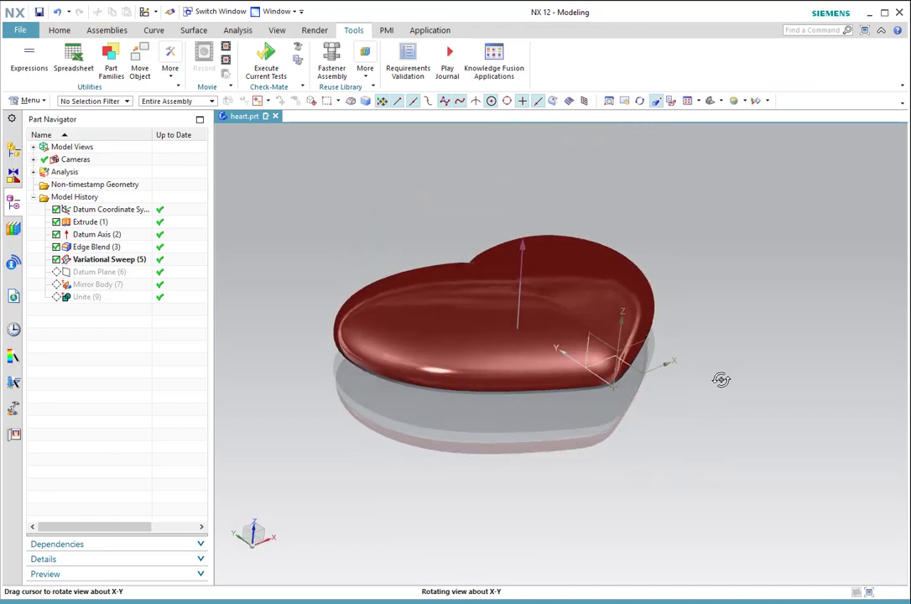
pyautogui.click(100, 271)
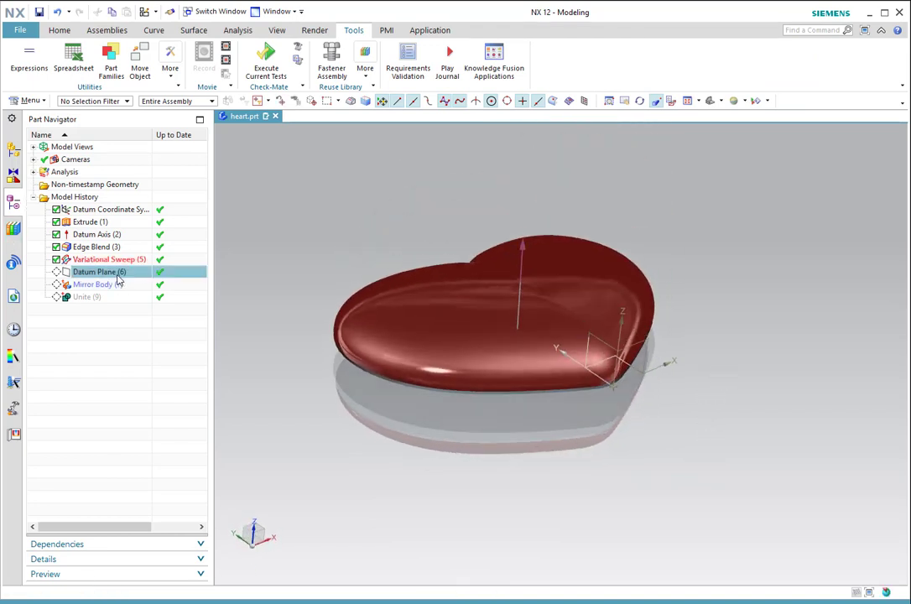
# Make Datum Plane (6) and then Mirror Body (7) current so the heart becomes two-sided.
pyautogui.rightClick(99, 271)
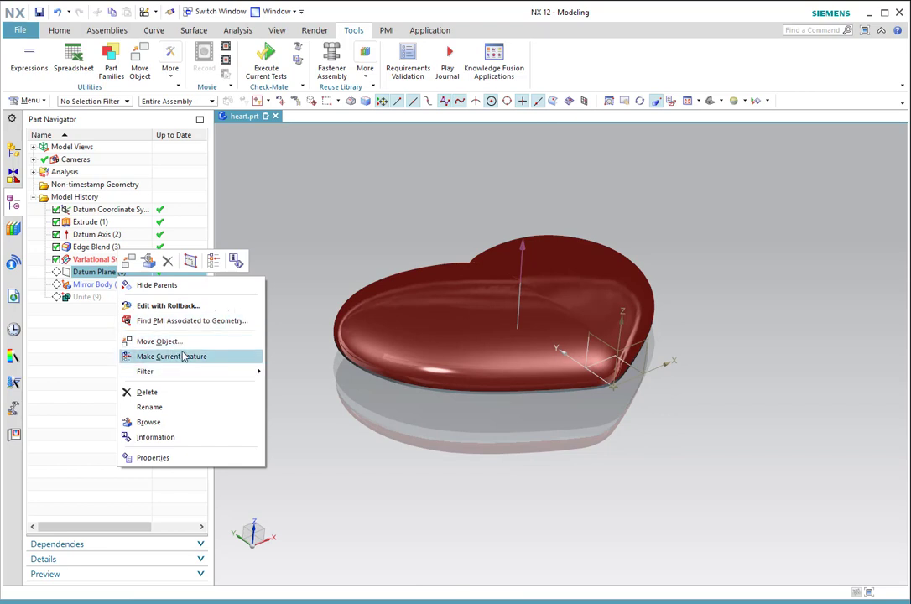
pyautogui.click(171, 355)
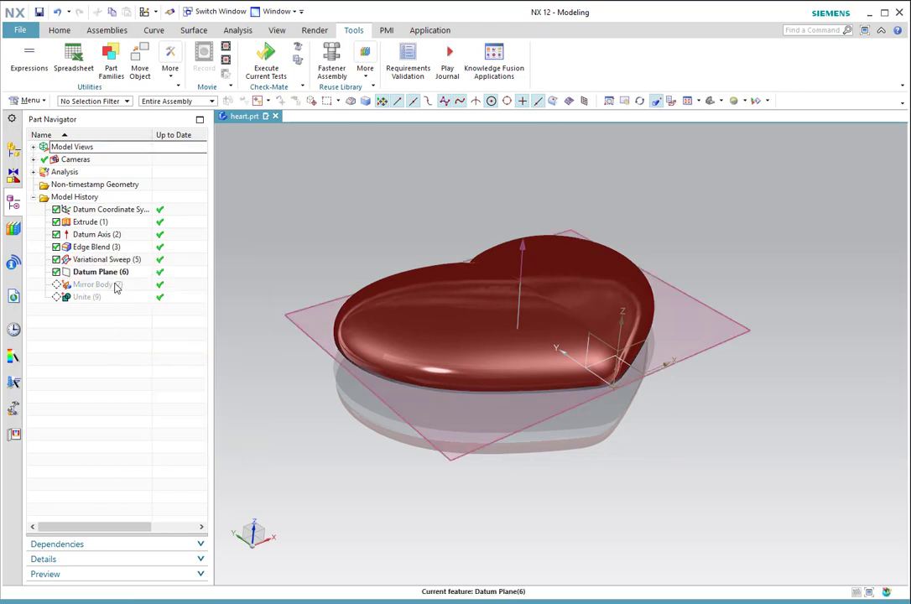
pyautogui.rightClick(93, 286)
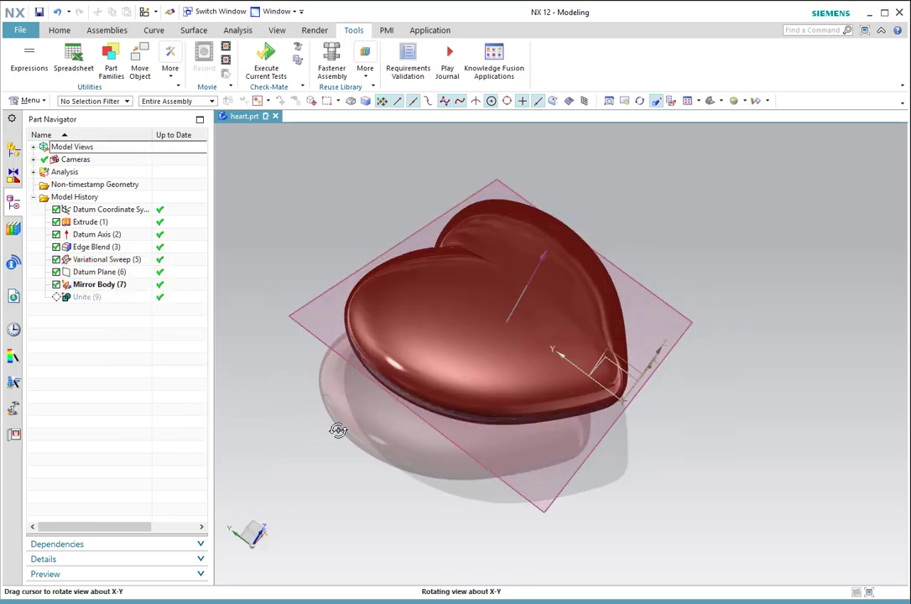
pyautogui.moveTo(338, 430); pyautogui.dragTo(316, 420)
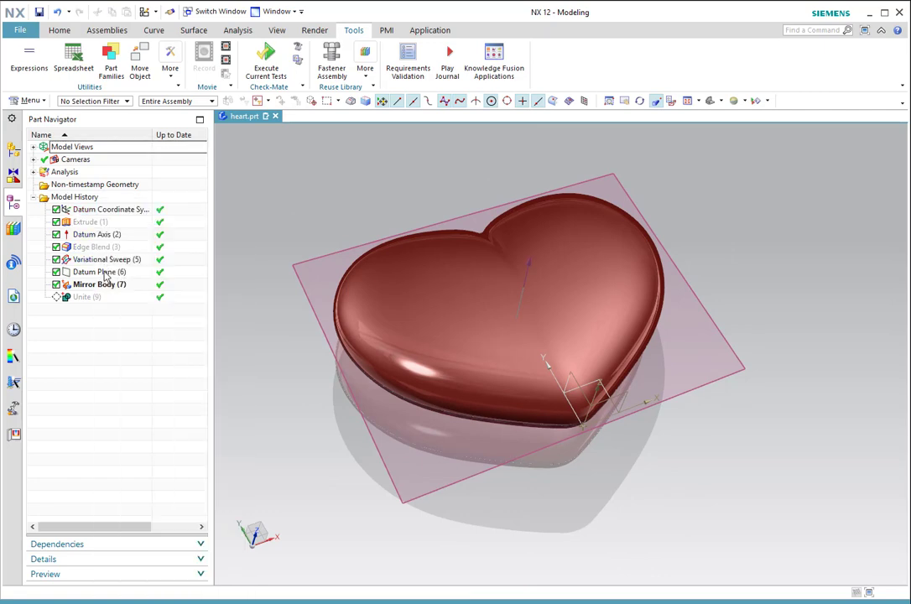
# Hide the datum plane and orbit the mirrored heart to a front-on view.
pyautogui.click(57, 272)
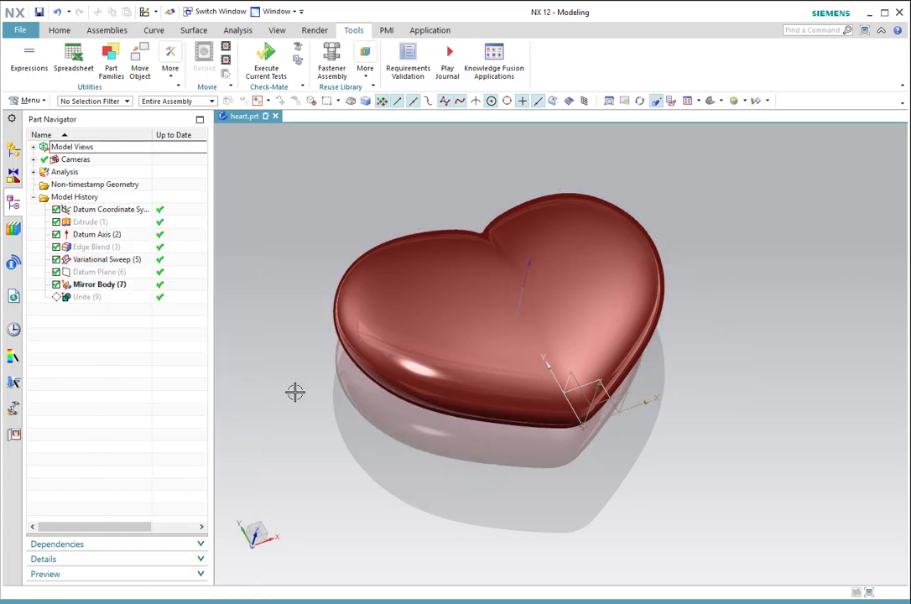
pyautogui.moveTo(295, 392); pyautogui.dragTo(451, 395)
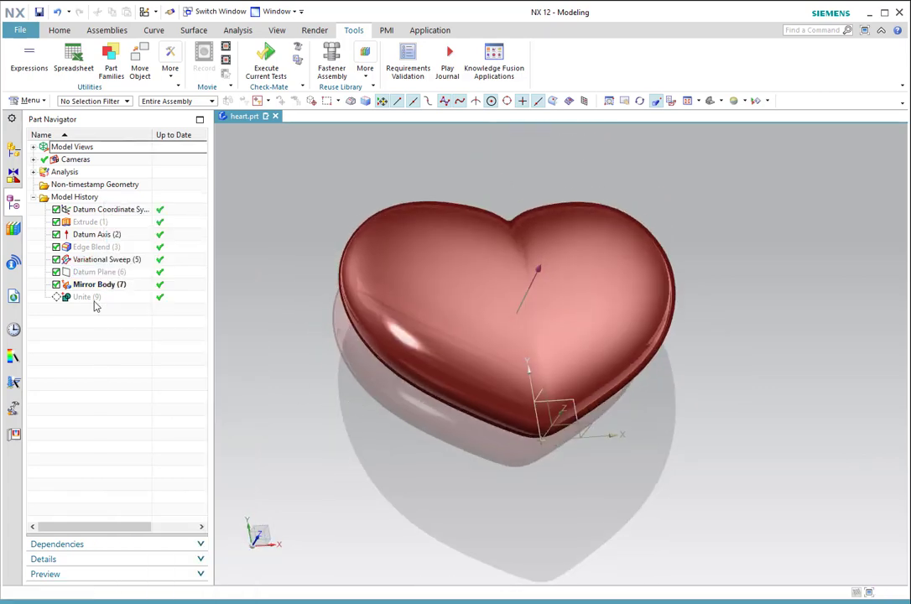
# Make Unite (9) current so the two heart halves merge into one solid.
pyautogui.rightClick(84, 295)
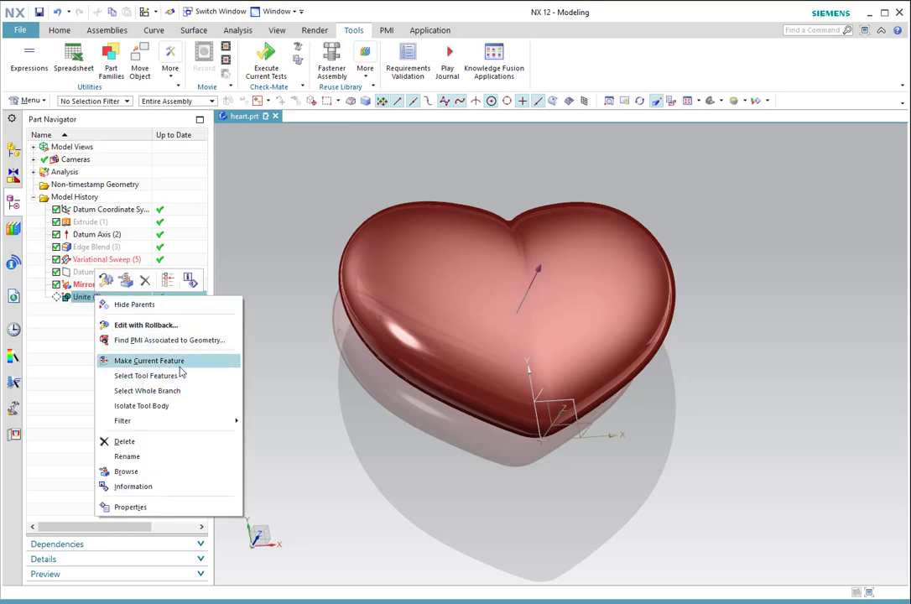
pyautogui.click(148, 359)
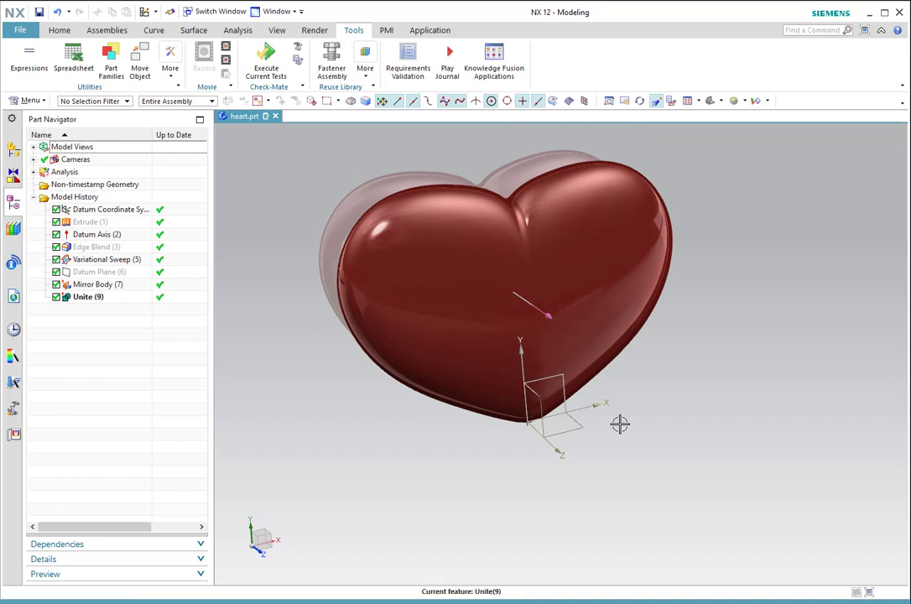
pyautogui.click(92, 235)
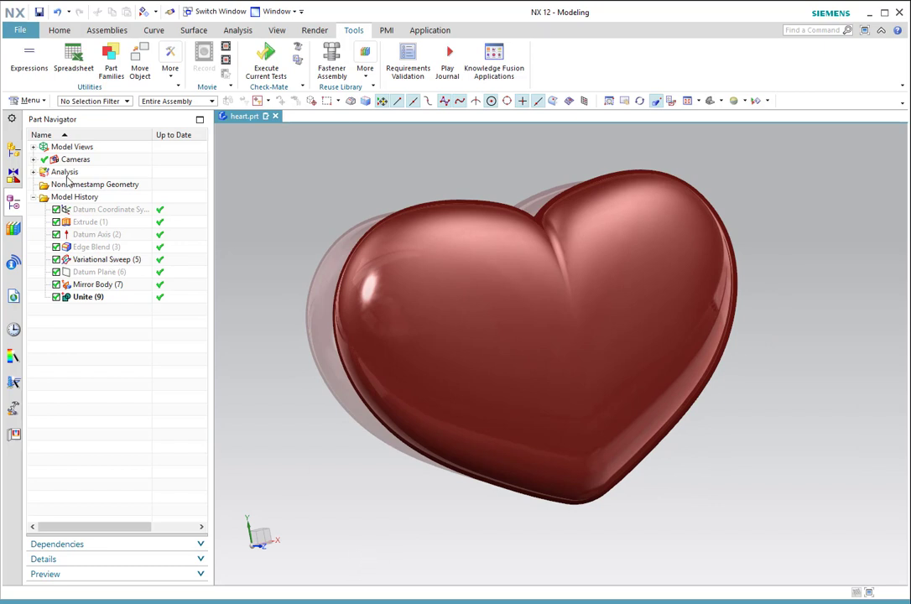
pyautogui.rightClick(85, 222)
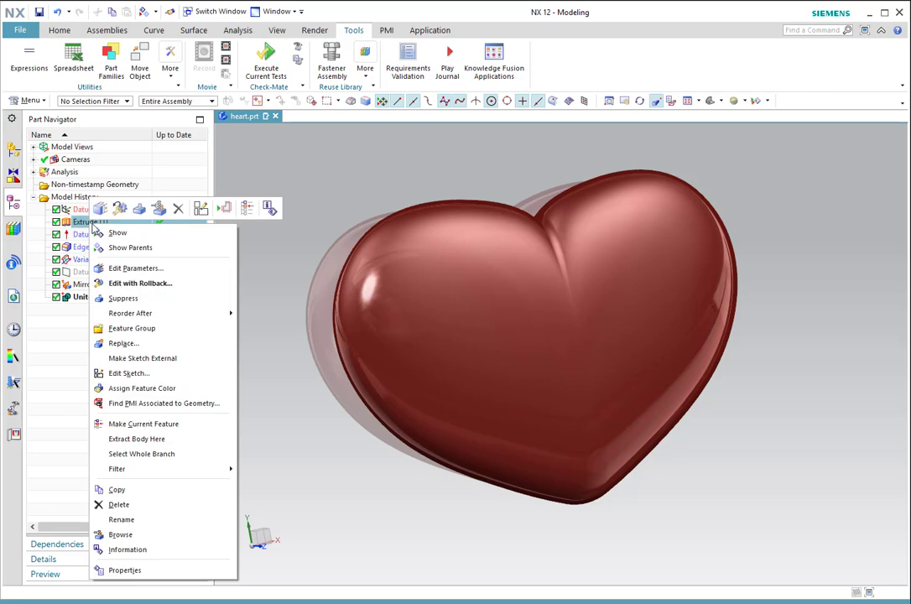
pyautogui.click(127, 372)
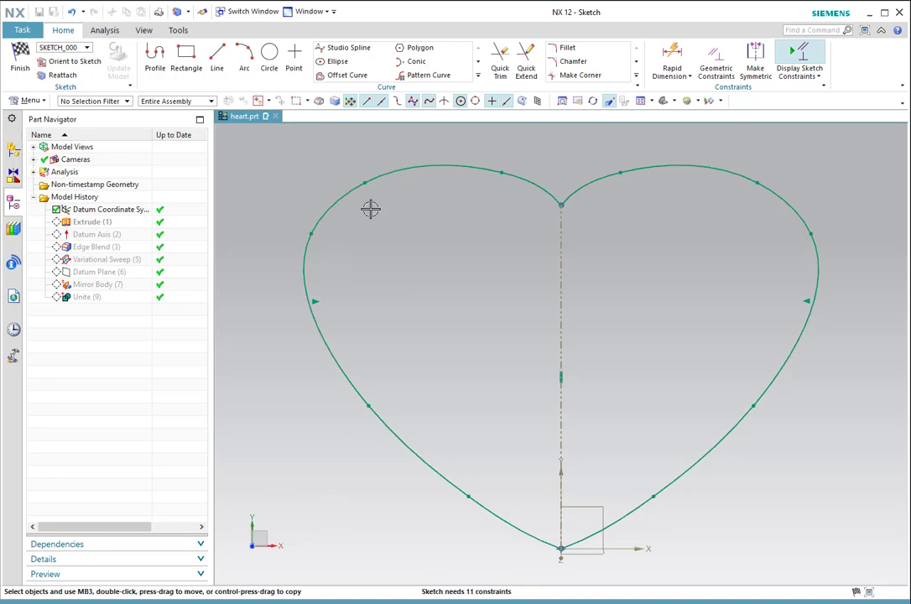
pyautogui.moveTo(370, 208); pyautogui.dragTo(369, 161)
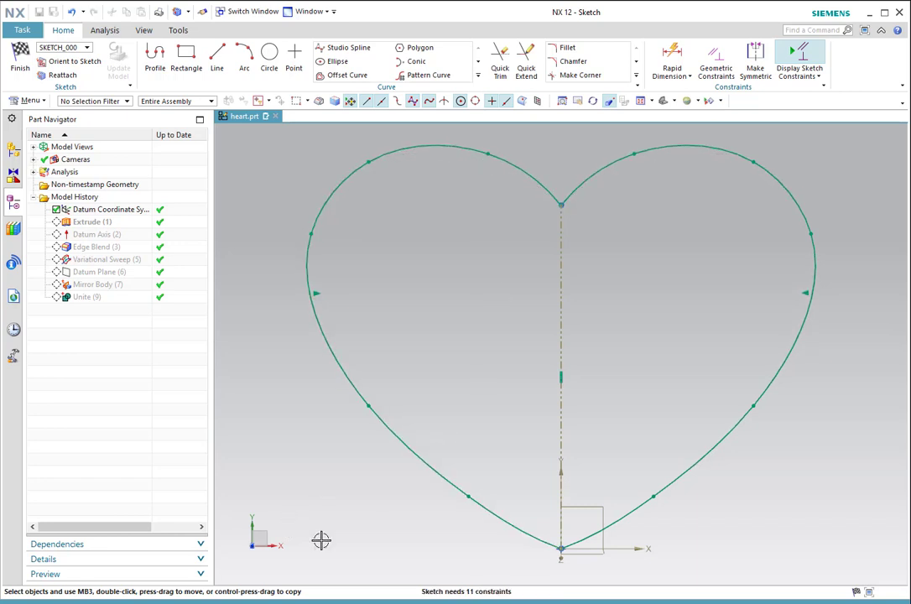
pyautogui.moveTo(82, 8)
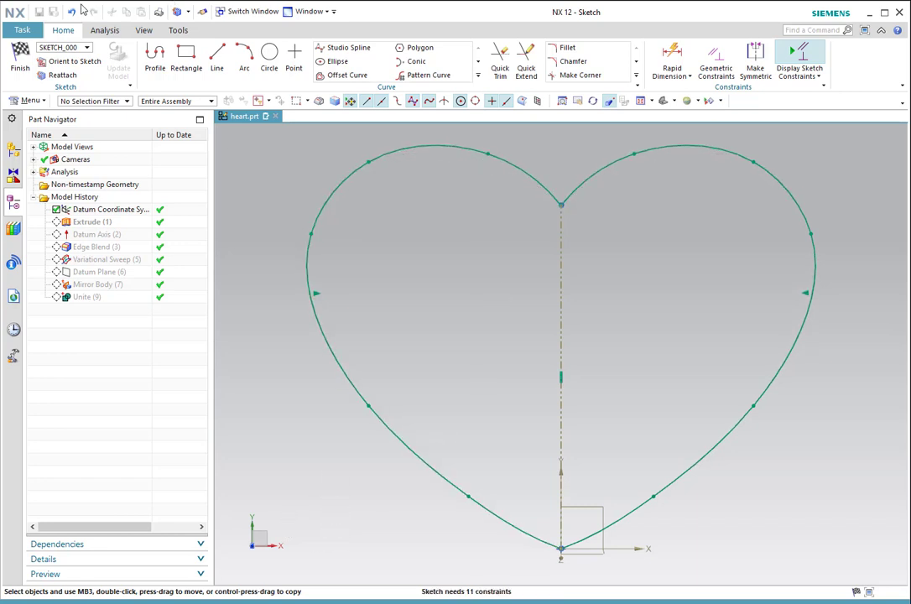
pyautogui.click(20, 67)
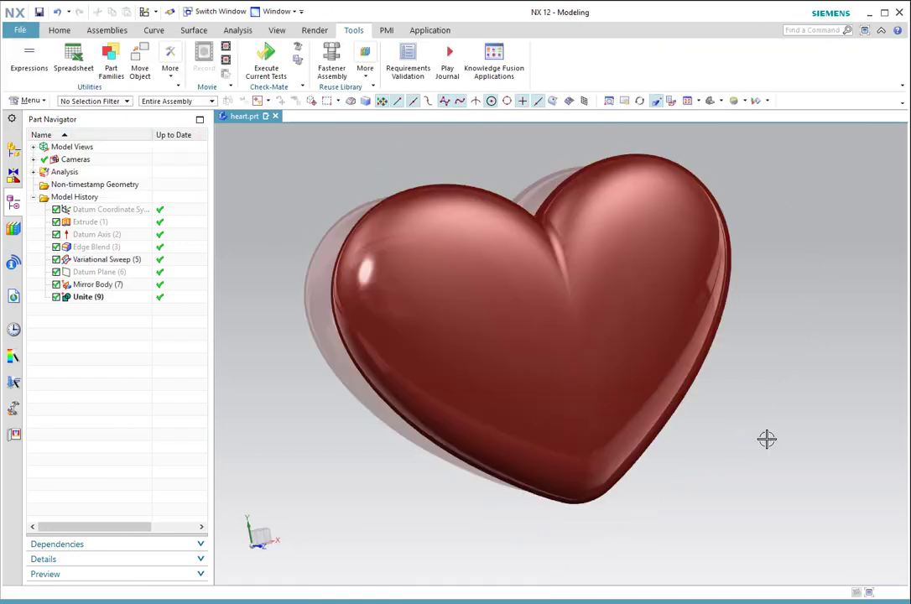
pyautogui.moveTo(765, 440); pyautogui.dragTo(749, 372)
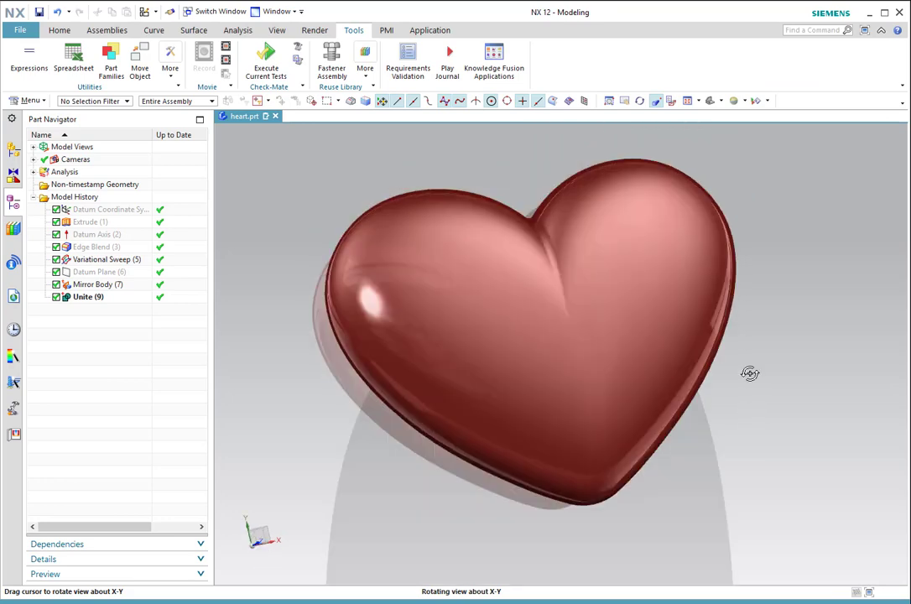
pyautogui.moveTo(749, 372); pyautogui.dragTo(755, 379)
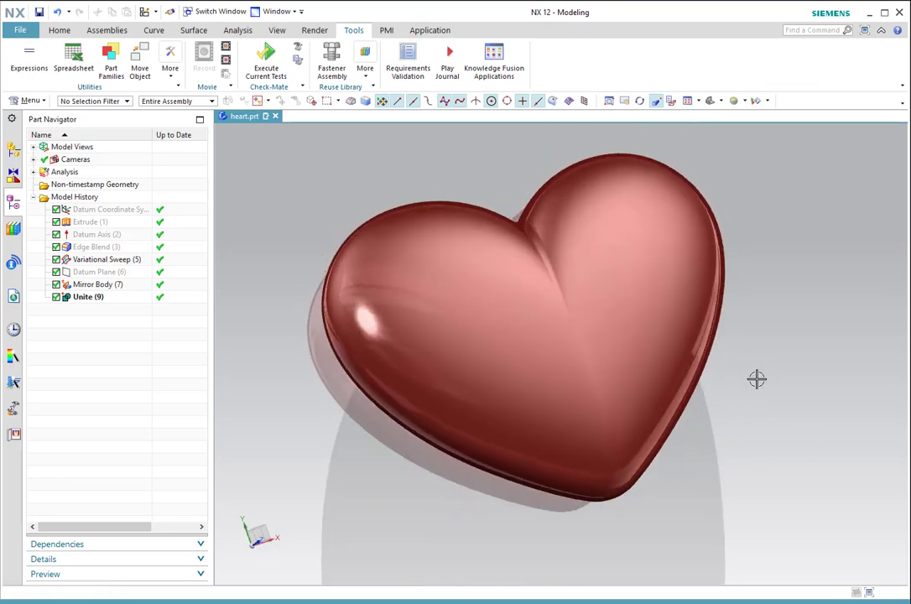
pyautogui.moveTo(788, 480)
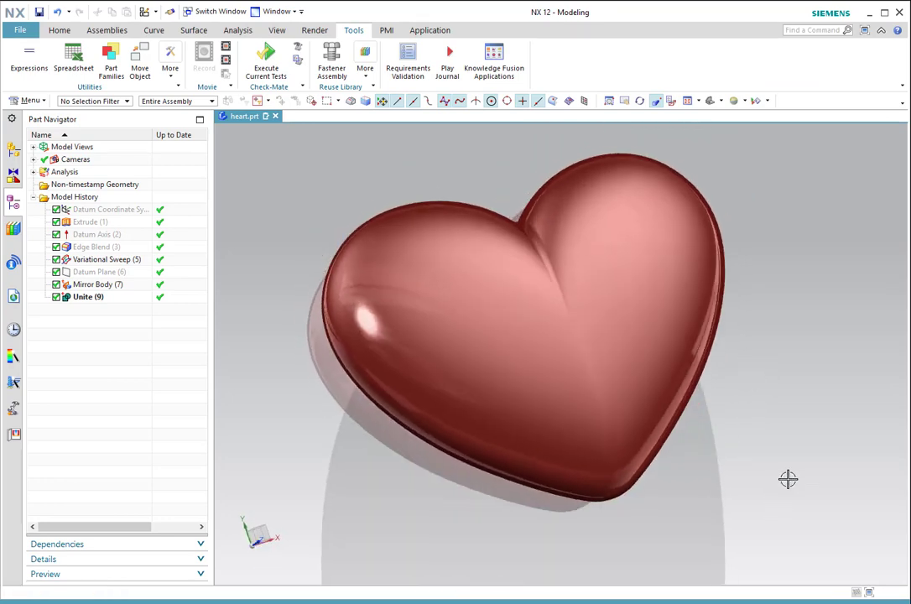